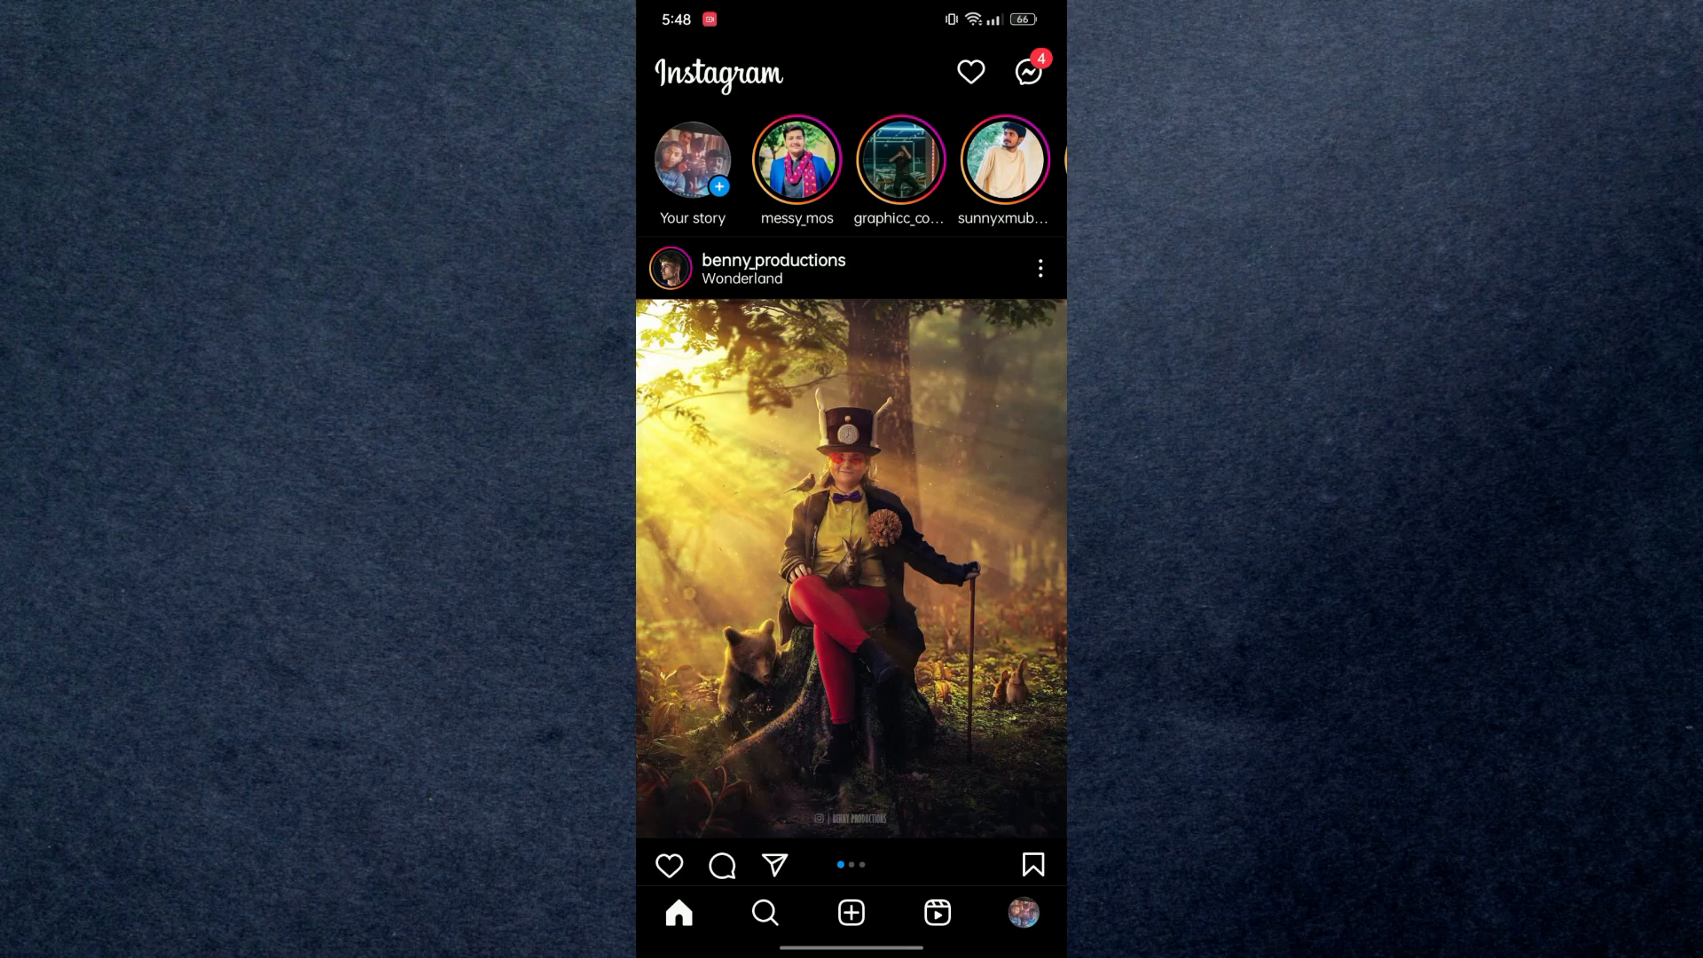
Step: Switch from the home feed to the Story camera
click(692, 158)
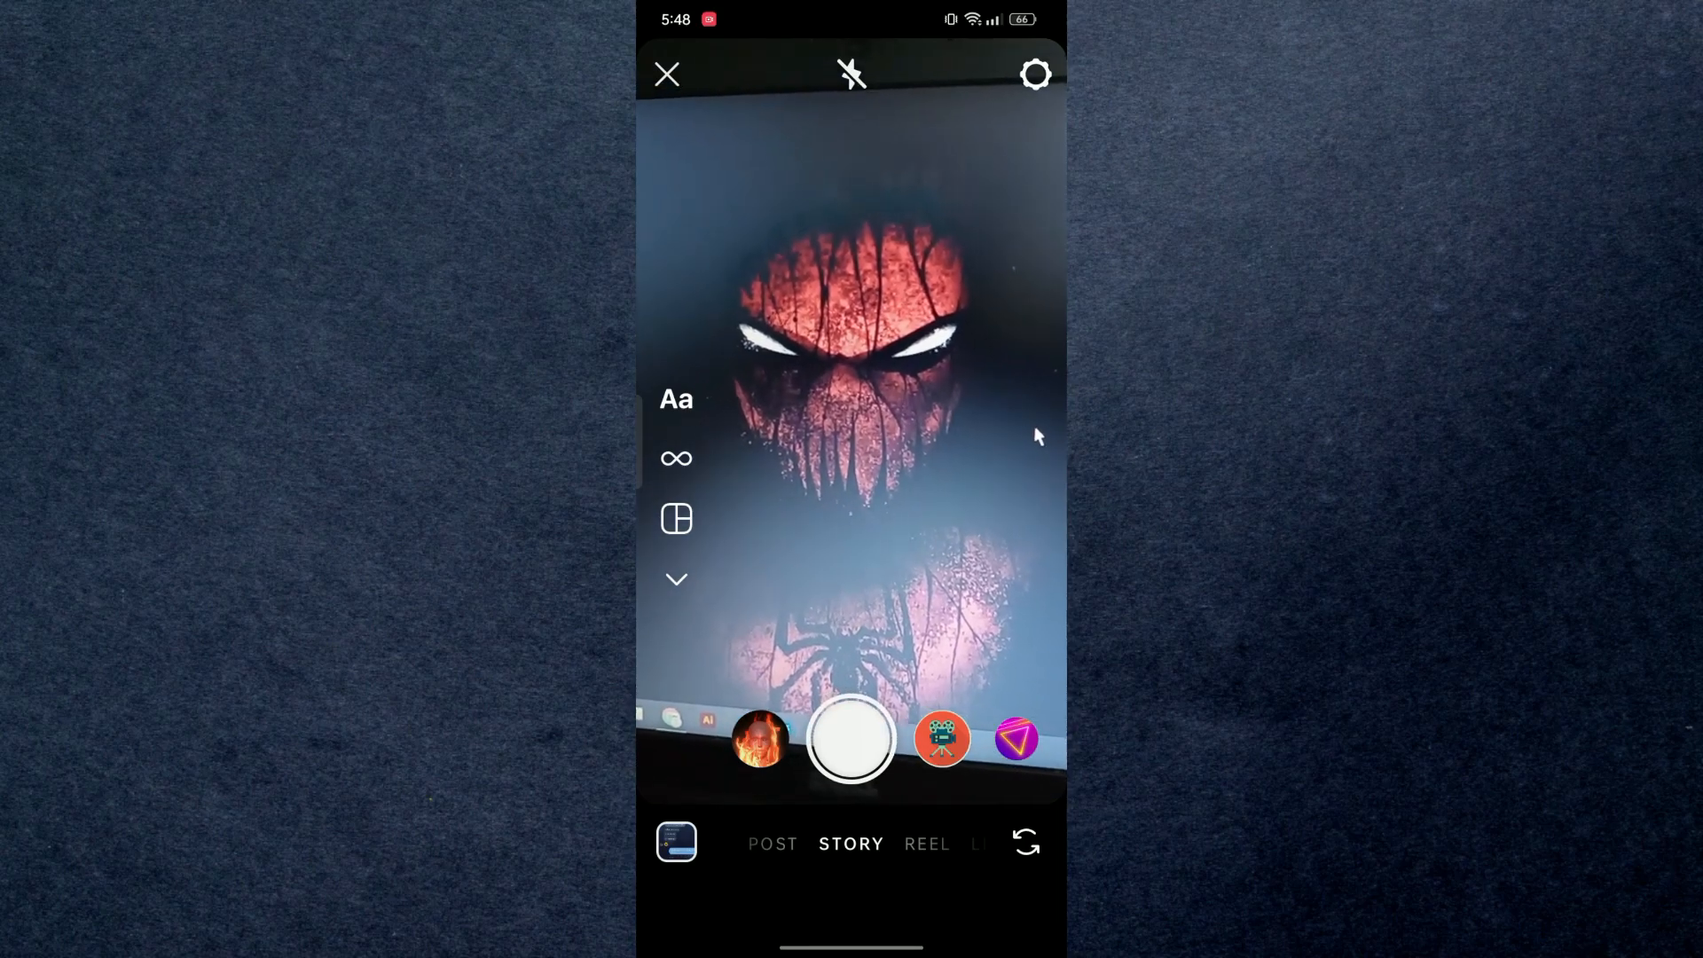
Step: Navigate from the camera through the profile menu to Settings > Account and scroll to Cellular data use
click(667, 74)
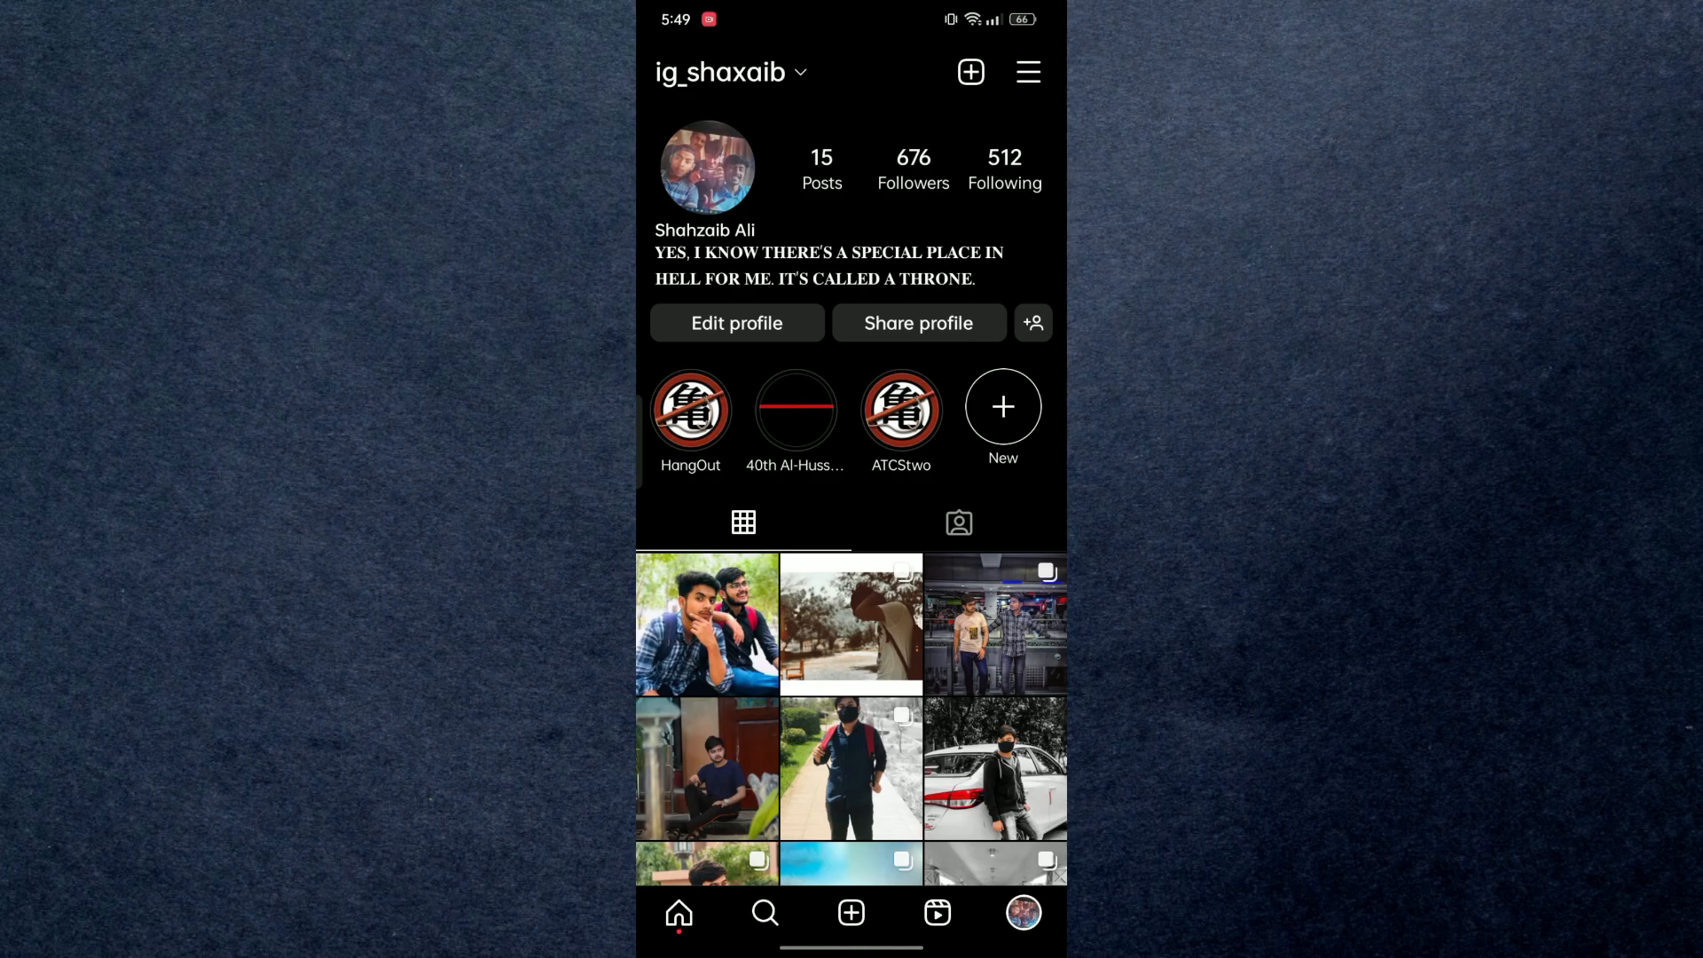
click(1027, 71)
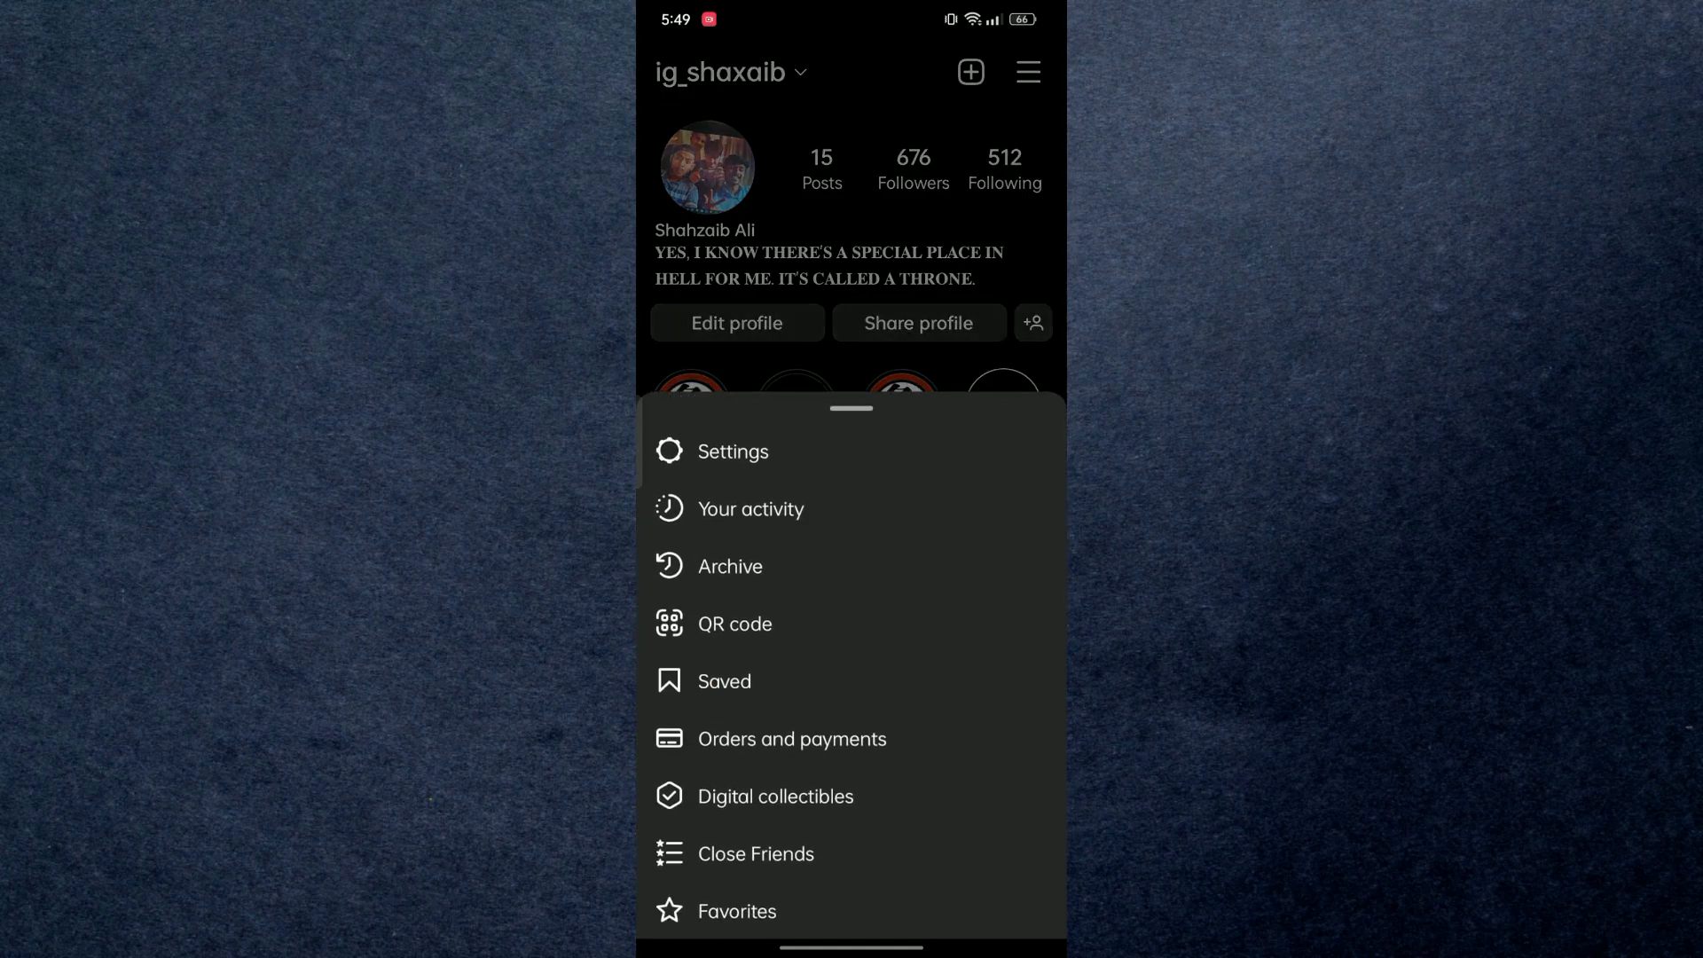
click(735, 451)
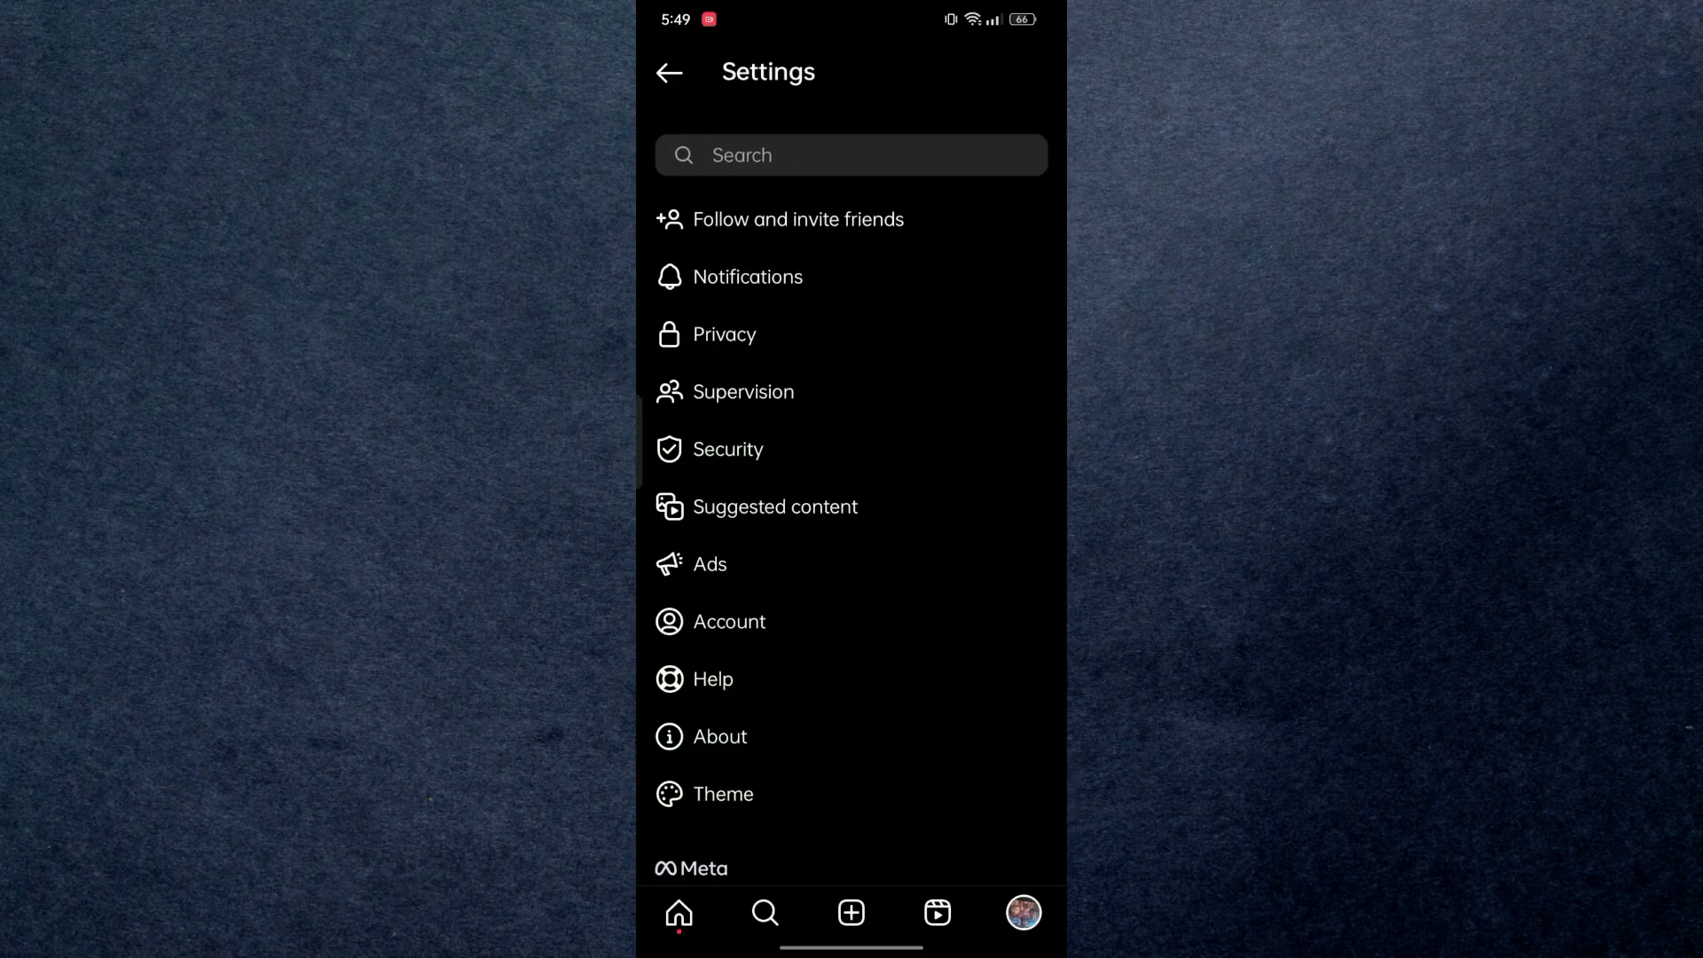
click(729, 621)
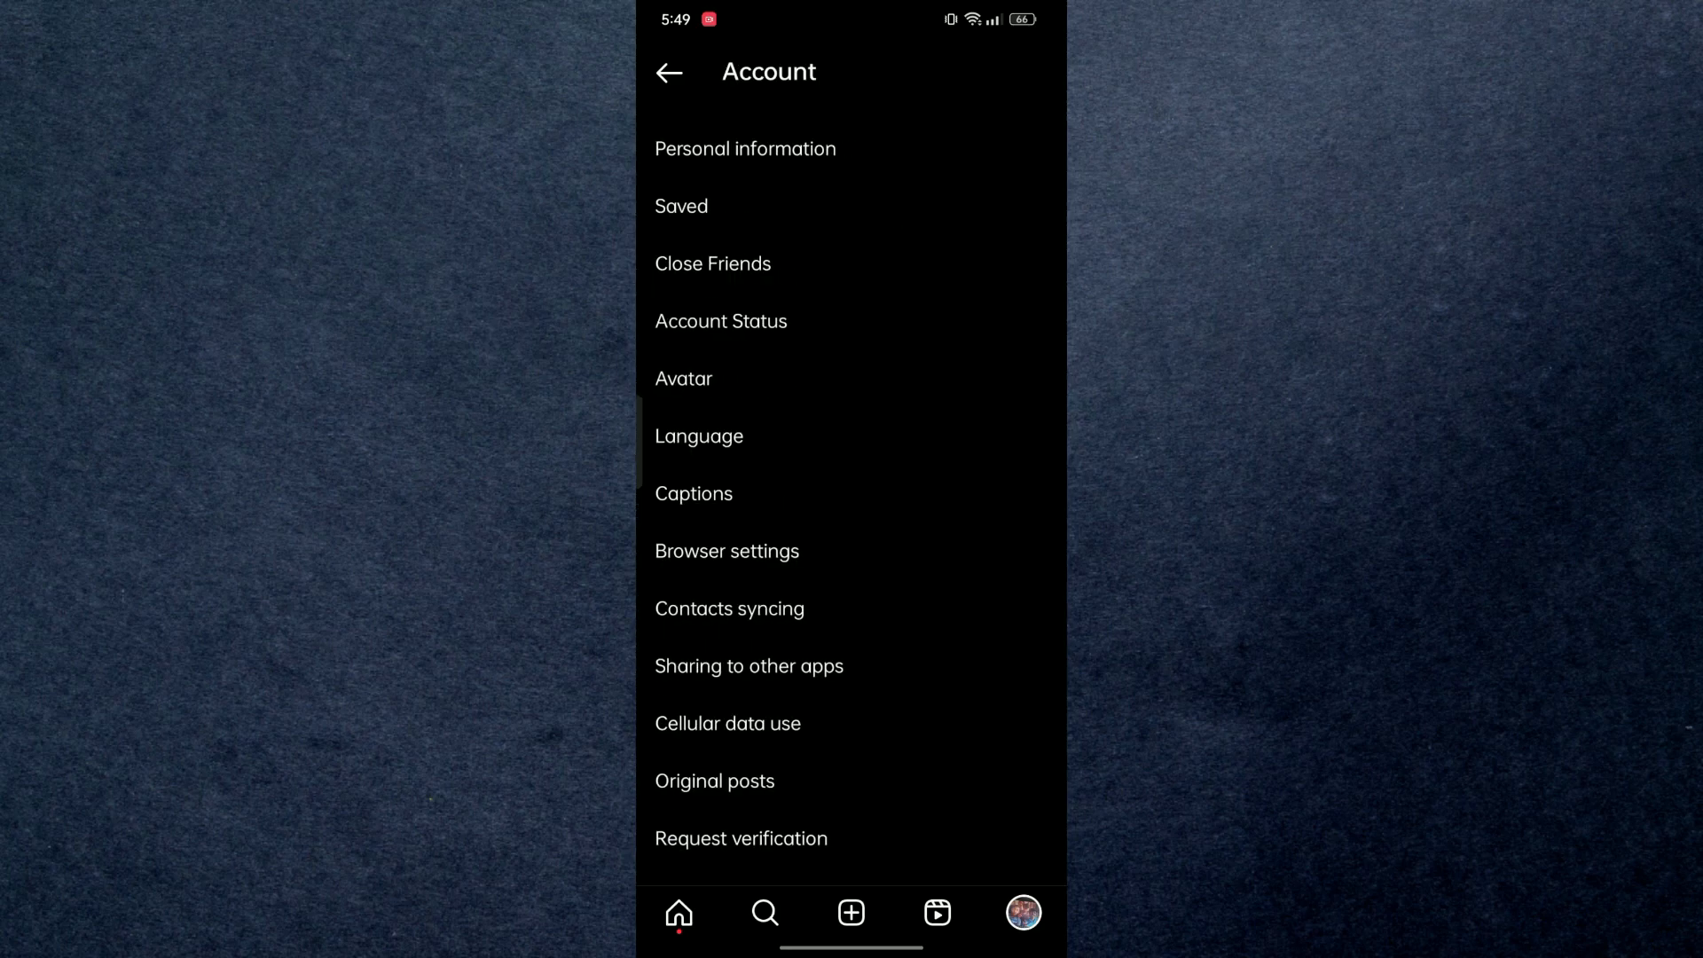
scroll(down, 3)
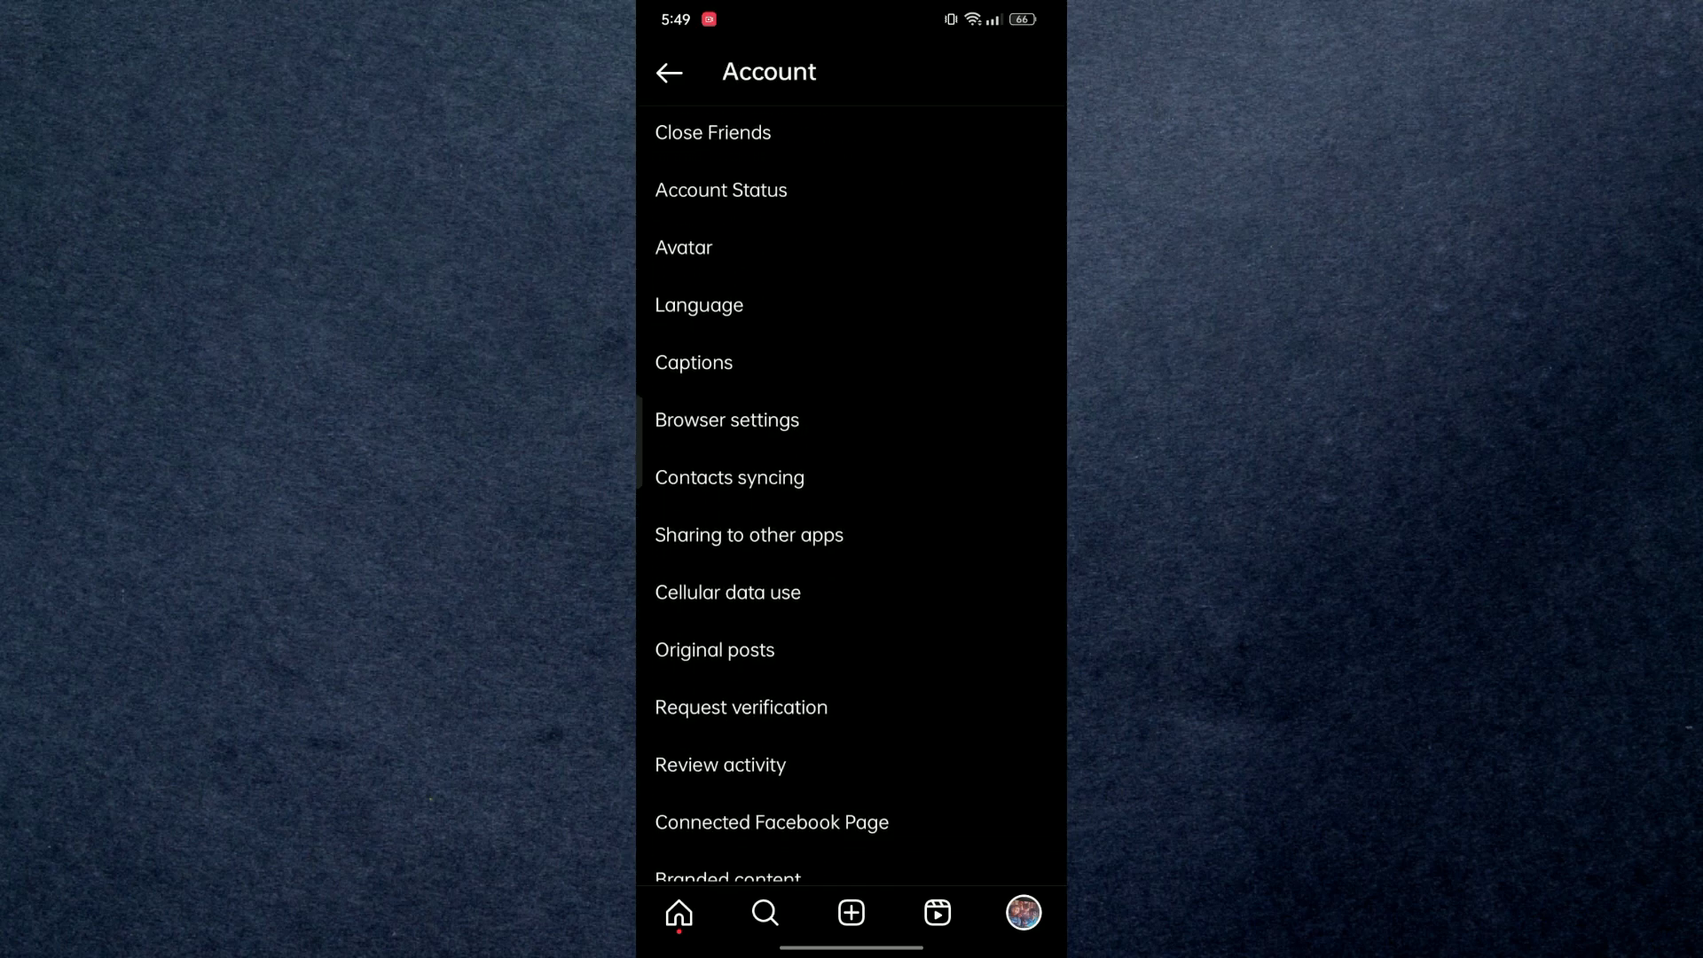
Step: In Cellular data use, toggle 'Upload at highest quality' off and back on
click(727, 592)
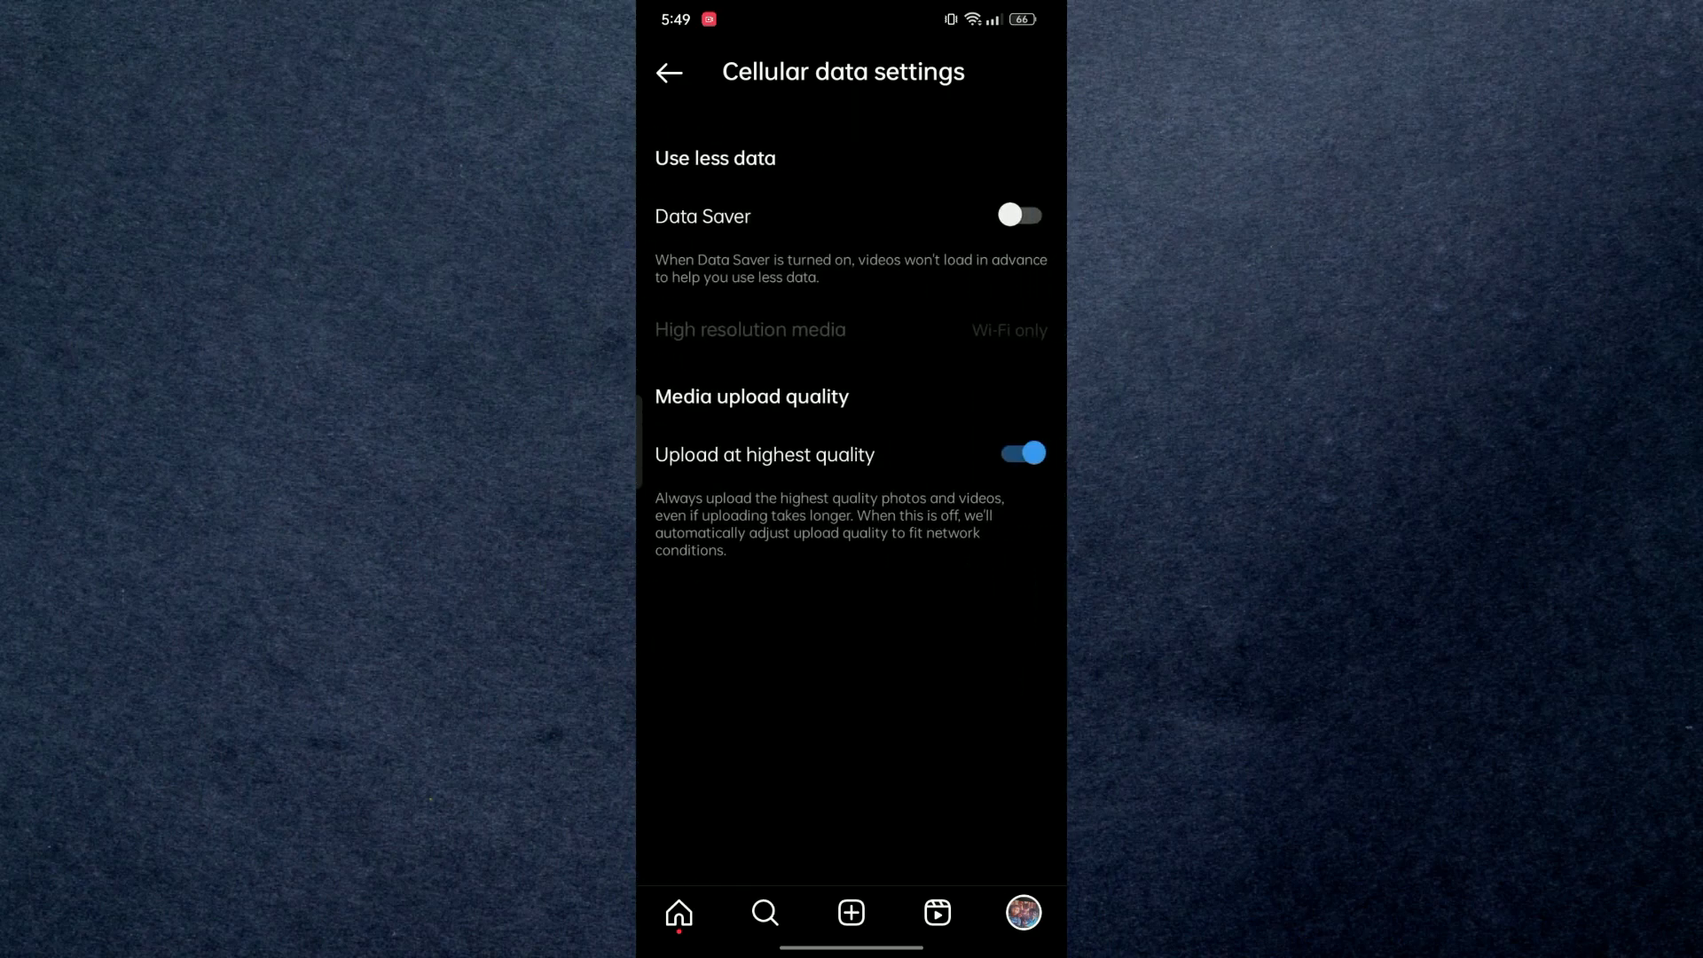
click(1019, 452)
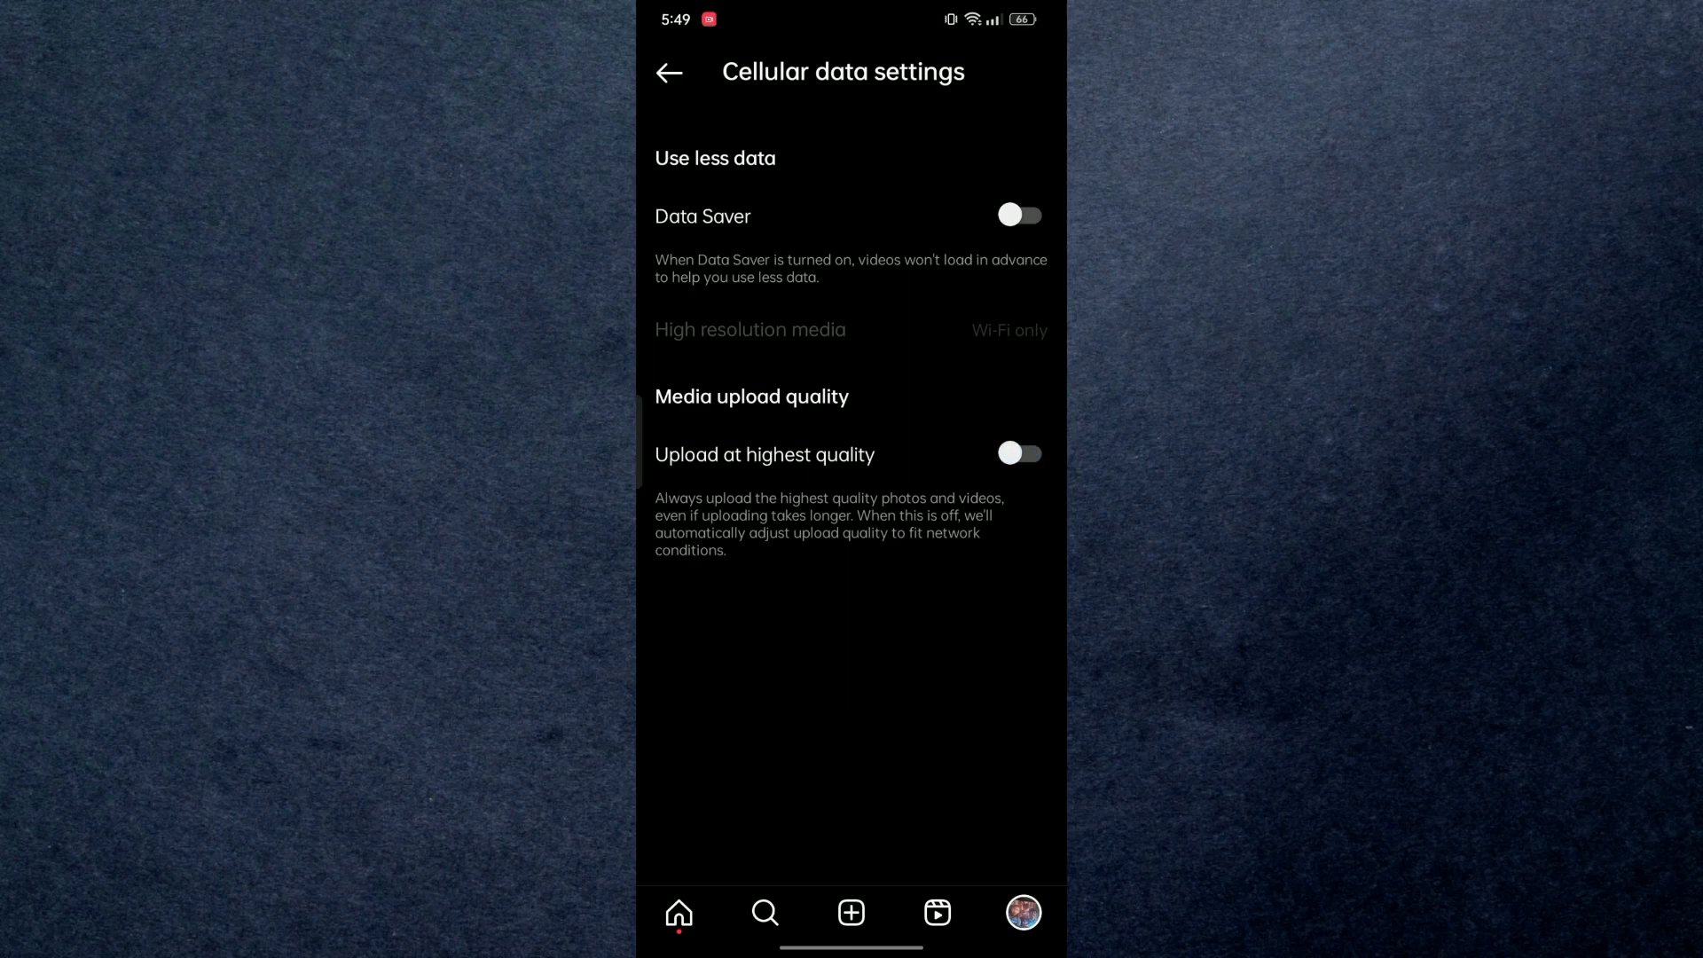
click(1018, 453)
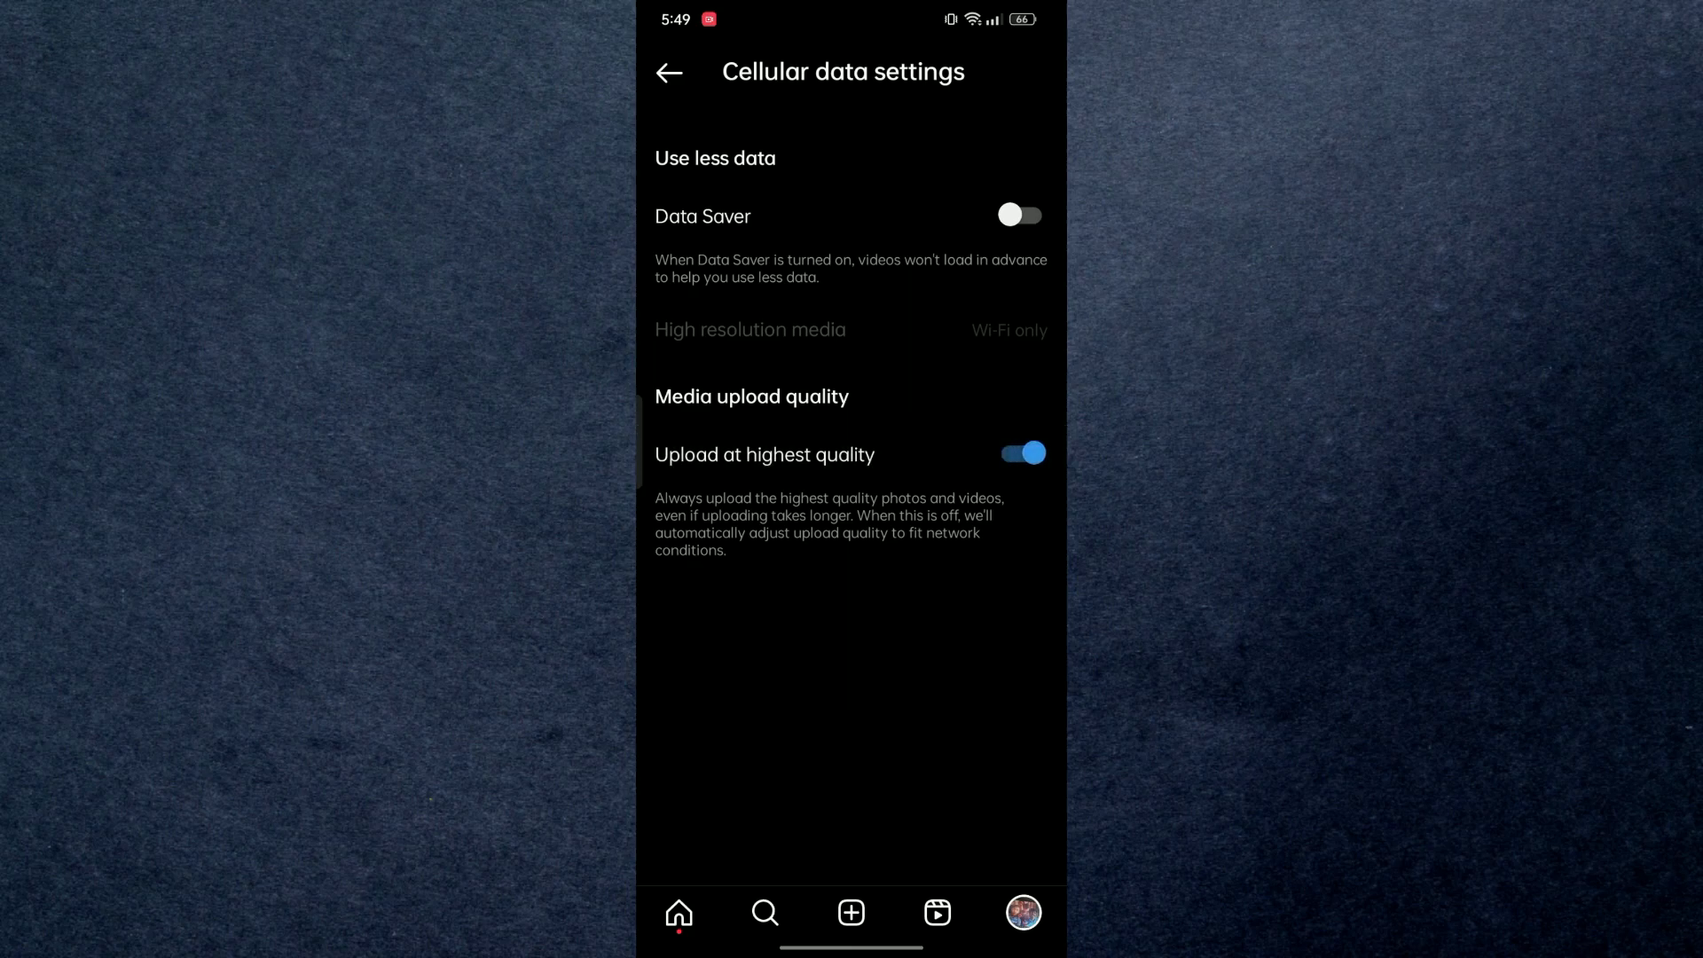